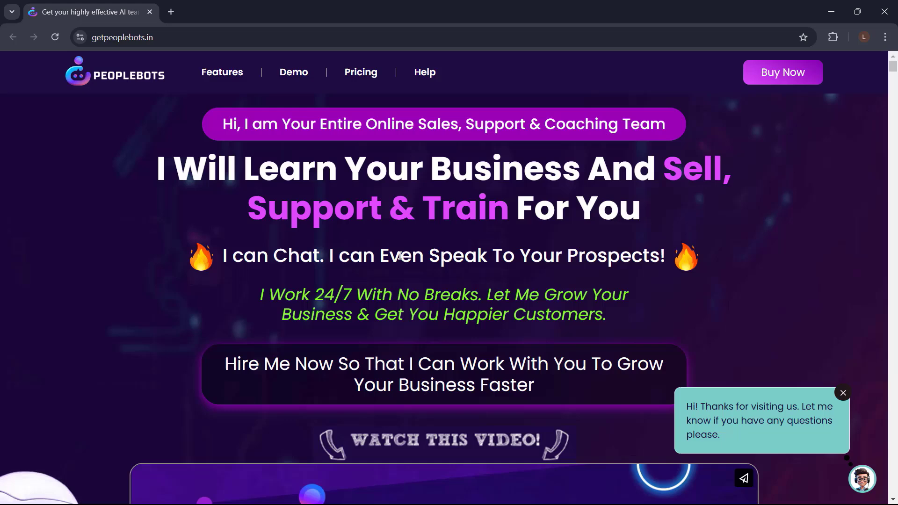
{"action": "scroll", "scroll_direction": "down", "scroll_amount": 3}
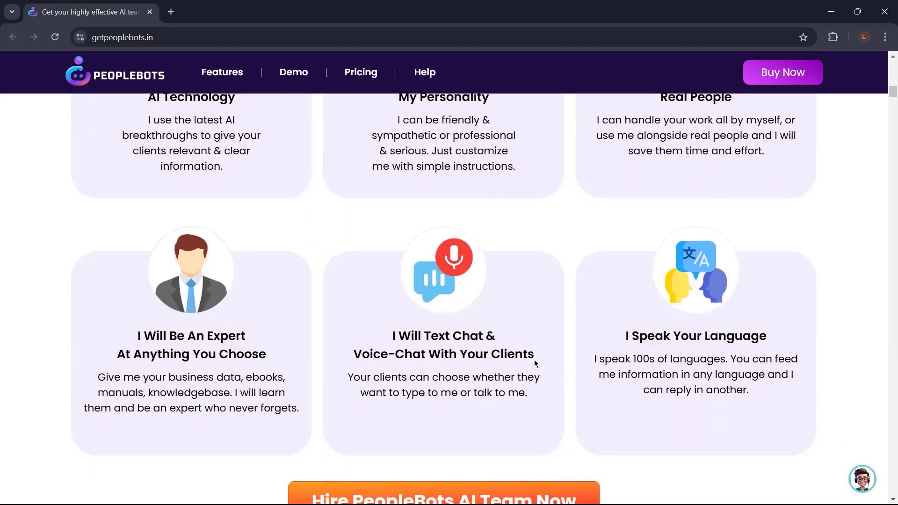
{"action": "scroll", "scroll_direction": "down", "scroll_amount": 3}
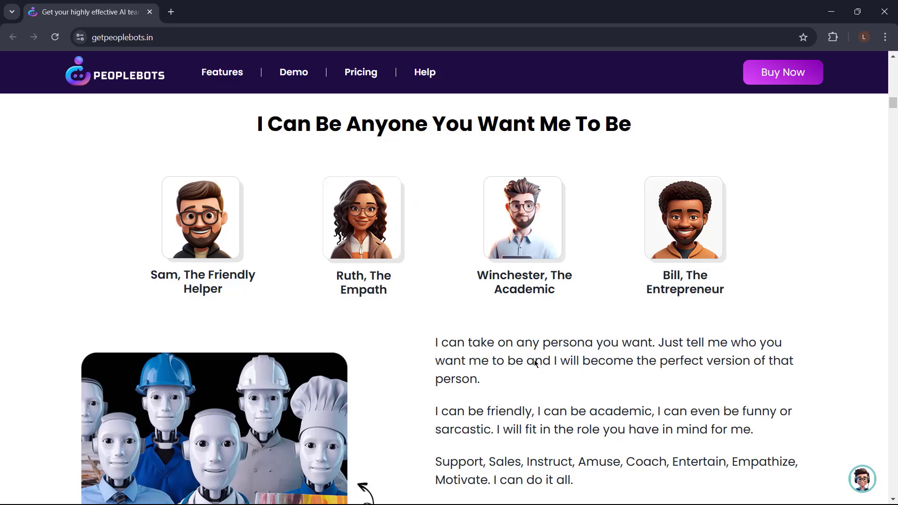
{"action": "scroll", "scroll_direction": "down", "scroll_amount": 3}
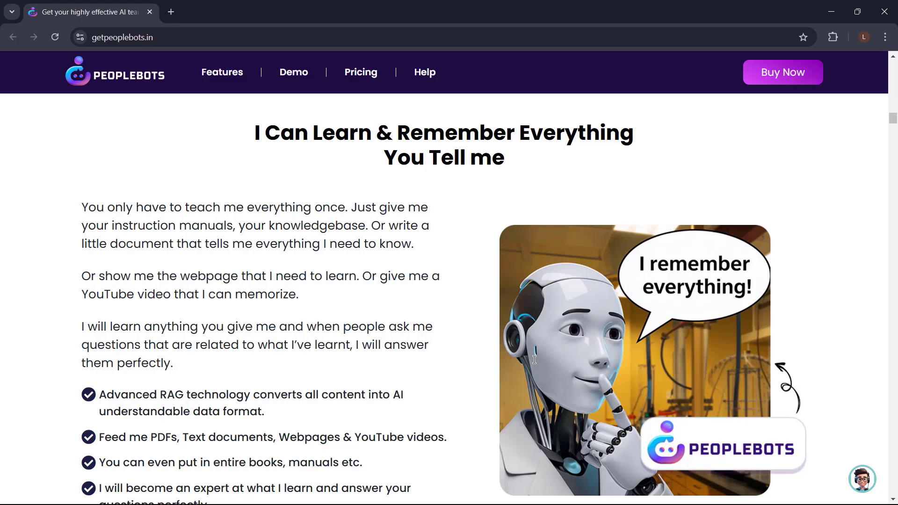
{"action": "scroll", "scroll_direction": "down", "scroll_amount": 3}
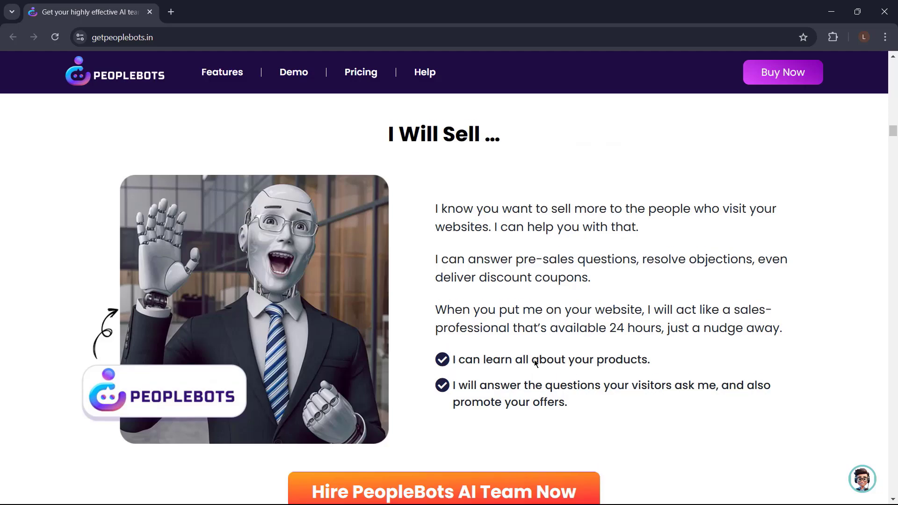
{"action": "scroll", "scroll_direction": "down", "scroll_amount": 3}
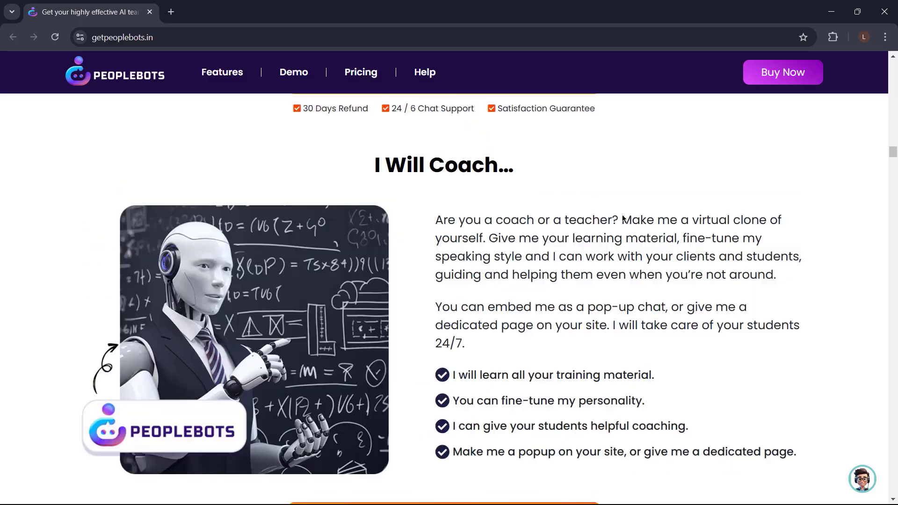
{"action": "scroll", "scroll_direction": "down", "scroll_amount": 3}
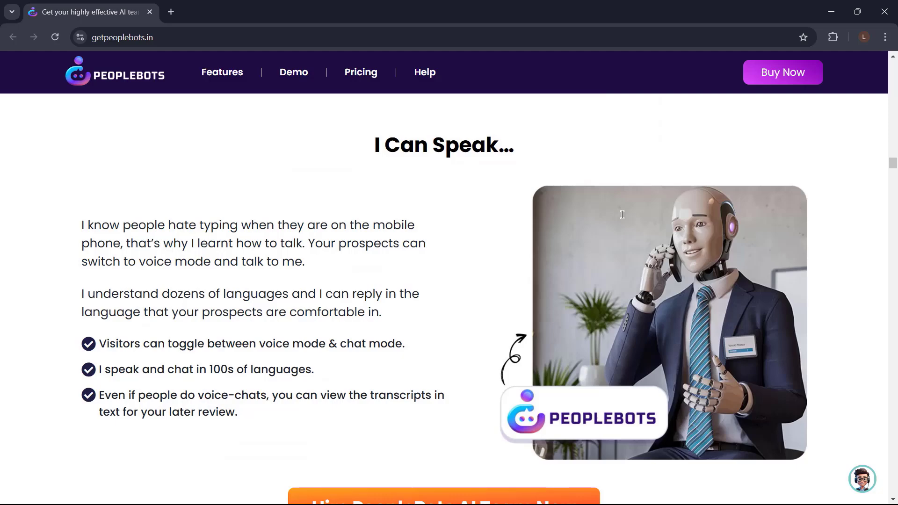
{"action": "scroll", "scroll_direction": "down", "scroll_amount": 3}
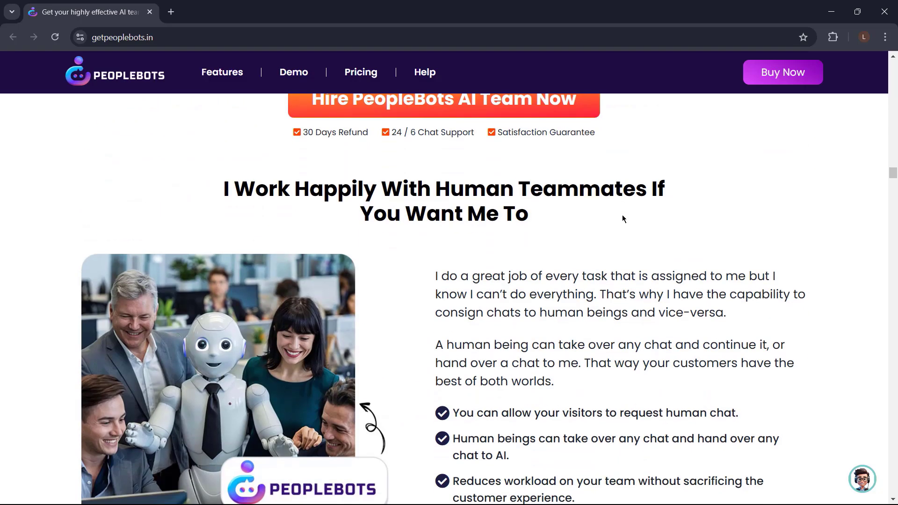
{"action": "scroll", "scroll_direction": "down", "scroll_amount": 3}
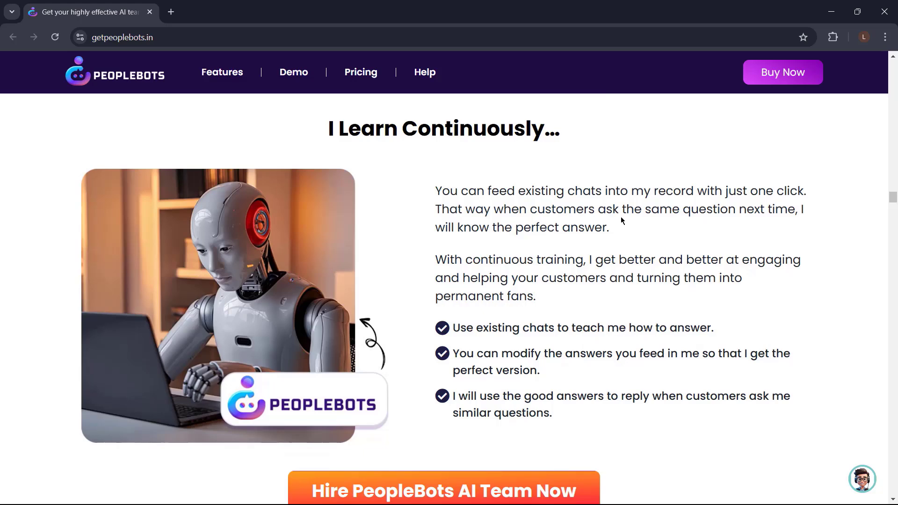
{"action": "scroll", "scroll_direction": "down", "scroll_amount": 3}
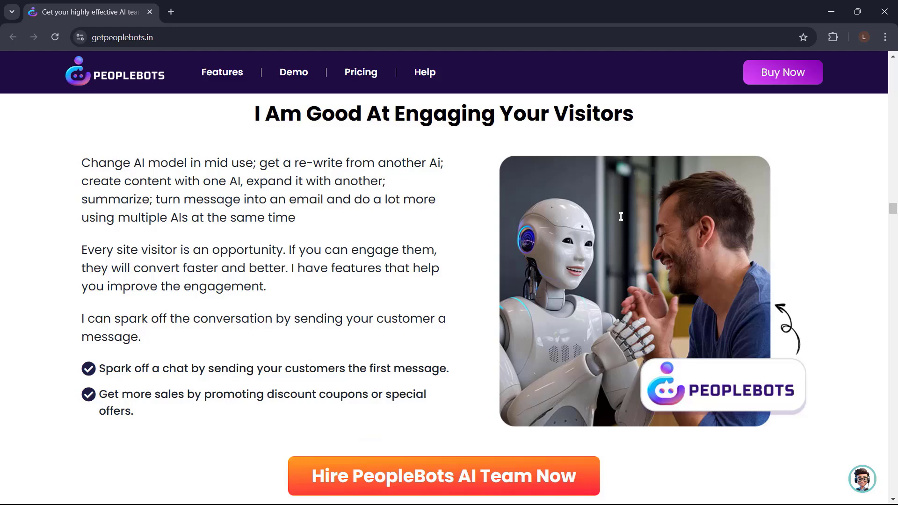
{"action": "scroll", "scroll_direction": "down", "scroll_amount": 3}
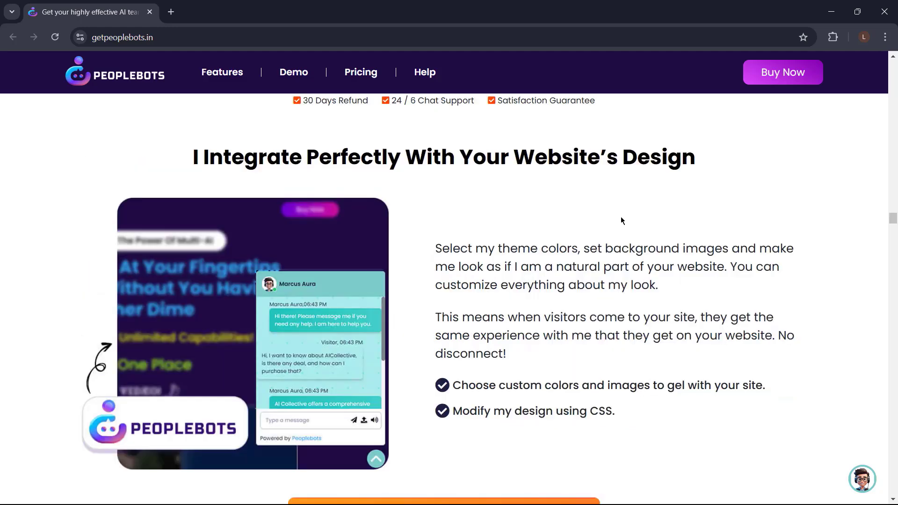
{"action": "scroll", "scroll_direction": "down", "scroll_amount": 3}
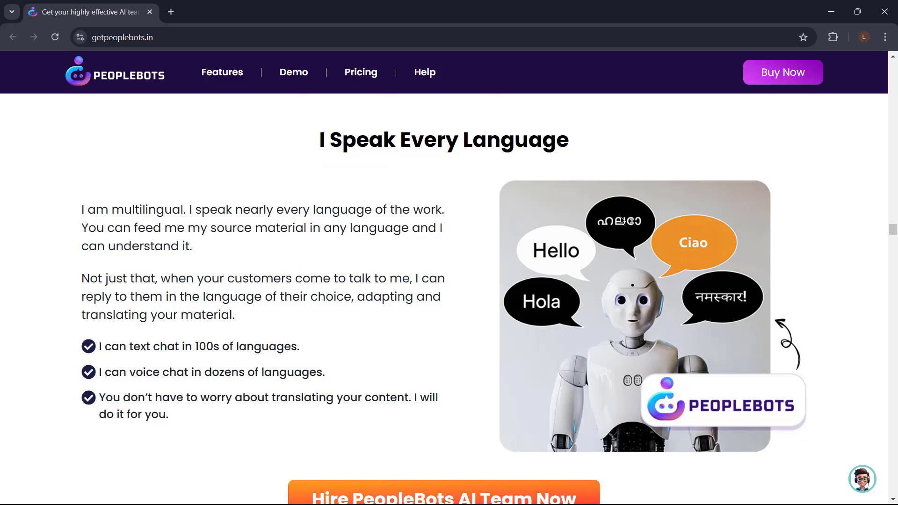
{"action": "scroll", "scroll_direction": "down", "scroll_amount": 3}
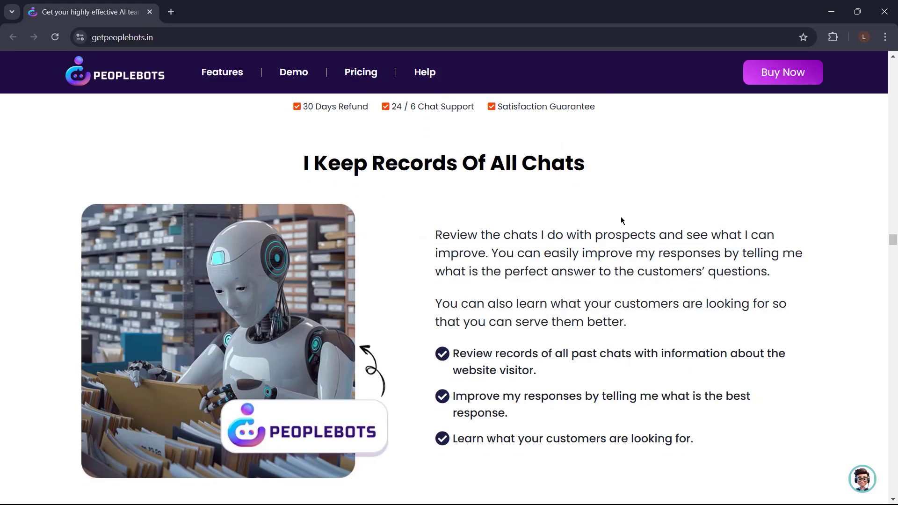
{"action": "scroll", "scroll_direction": "down", "scroll_amount": 3}
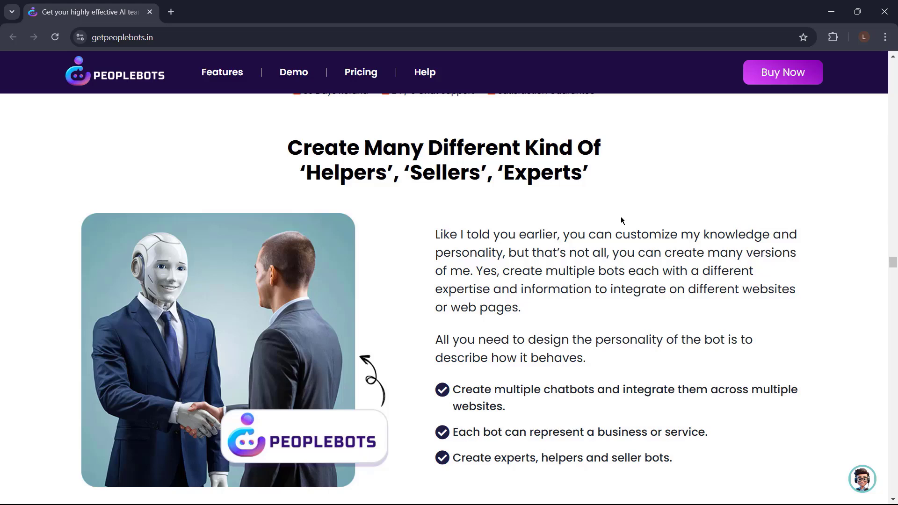
{"action": "scroll", "scroll_direction": "down", "scroll_amount": 3}
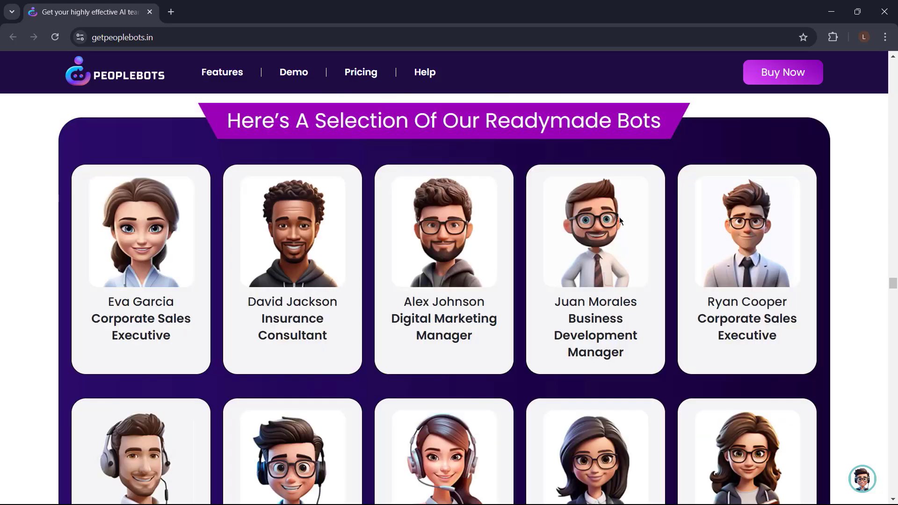
{"action": "scroll", "scroll_direction": "down", "scroll_amount": 3}
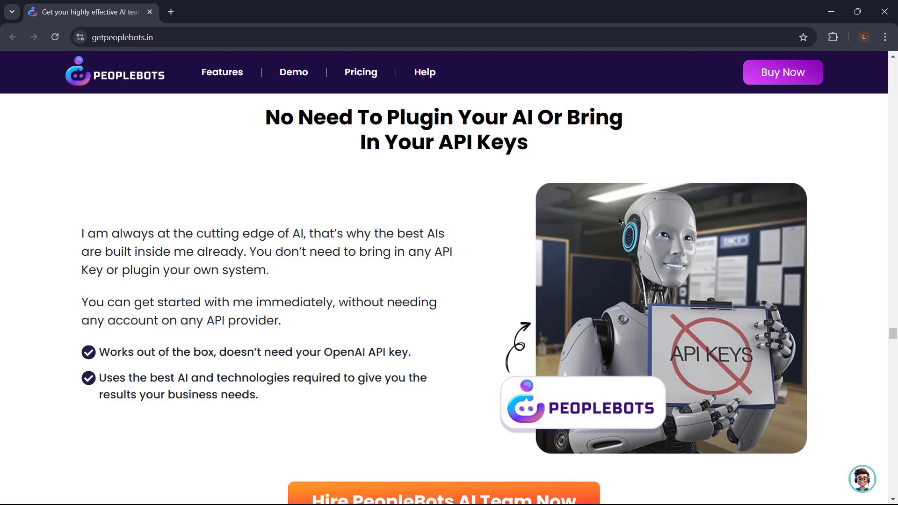
{"action": "scroll", "scroll_direction": "down", "scroll_amount": 3}
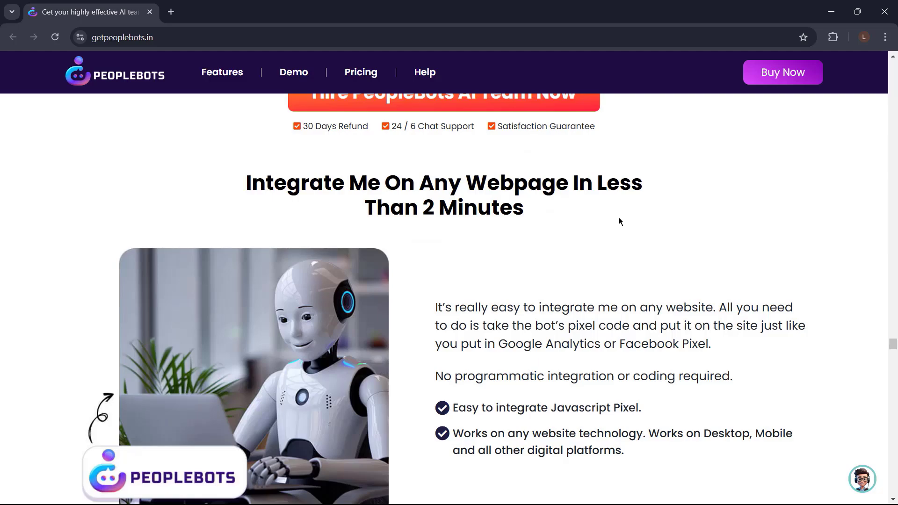
{"action": "scroll", "scroll_direction": "down", "scroll_amount": 3}
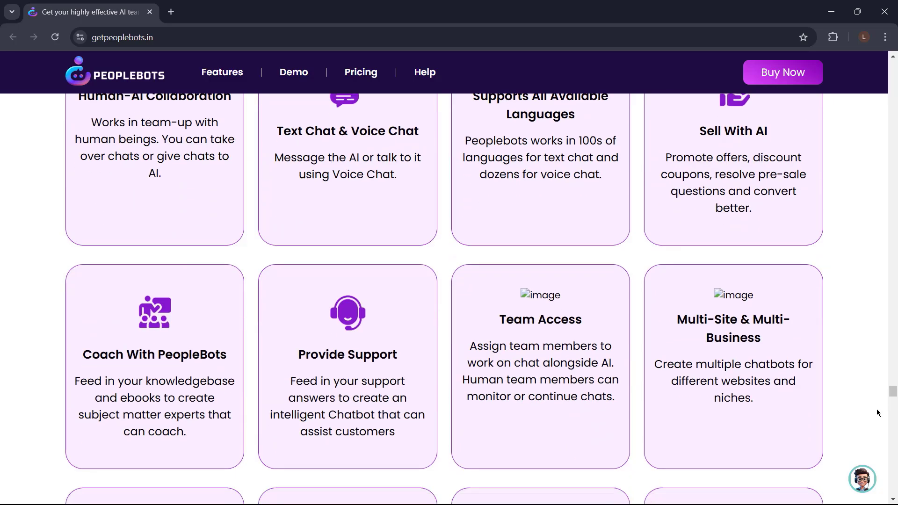
{"action": "scroll", "scroll_direction": "up", "scroll_amount": 3}
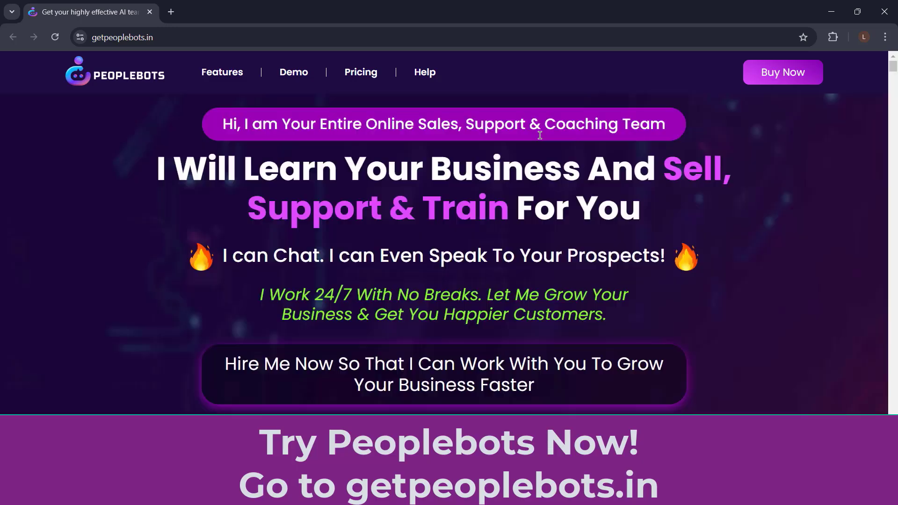